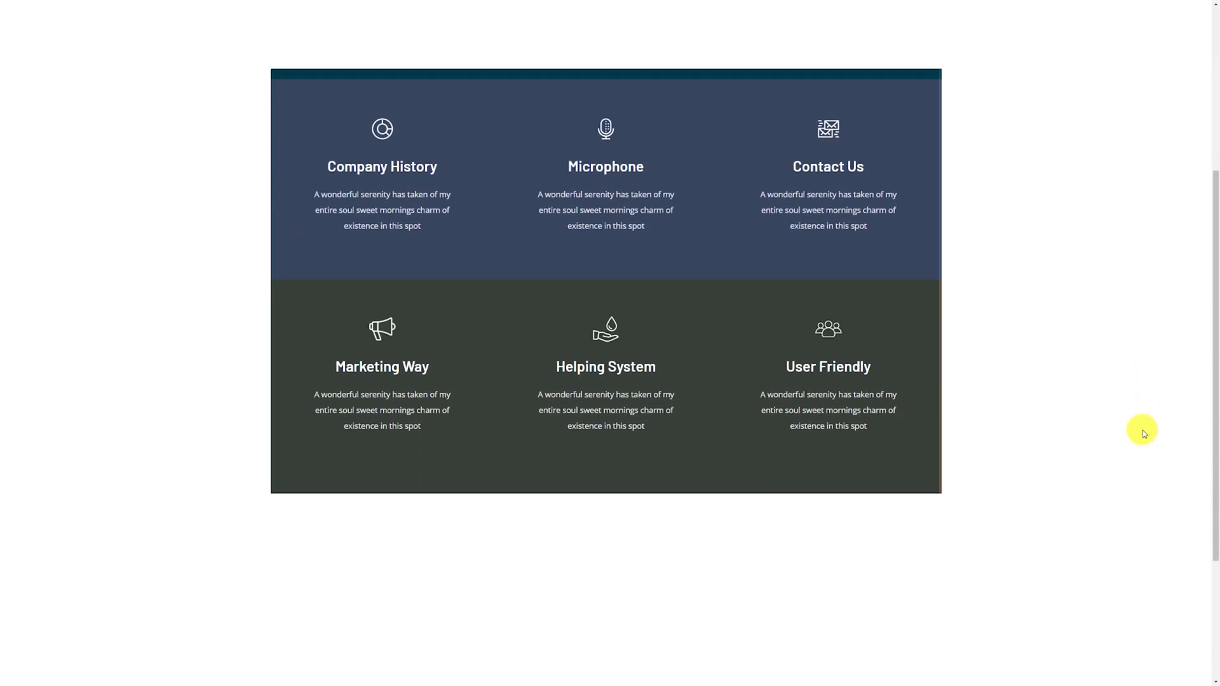
Drag a Stacker widget onto the canvas directly above the first feature-box container.
{"action": "scroll", "scroll_direction": "down", "scroll_amount": 3}
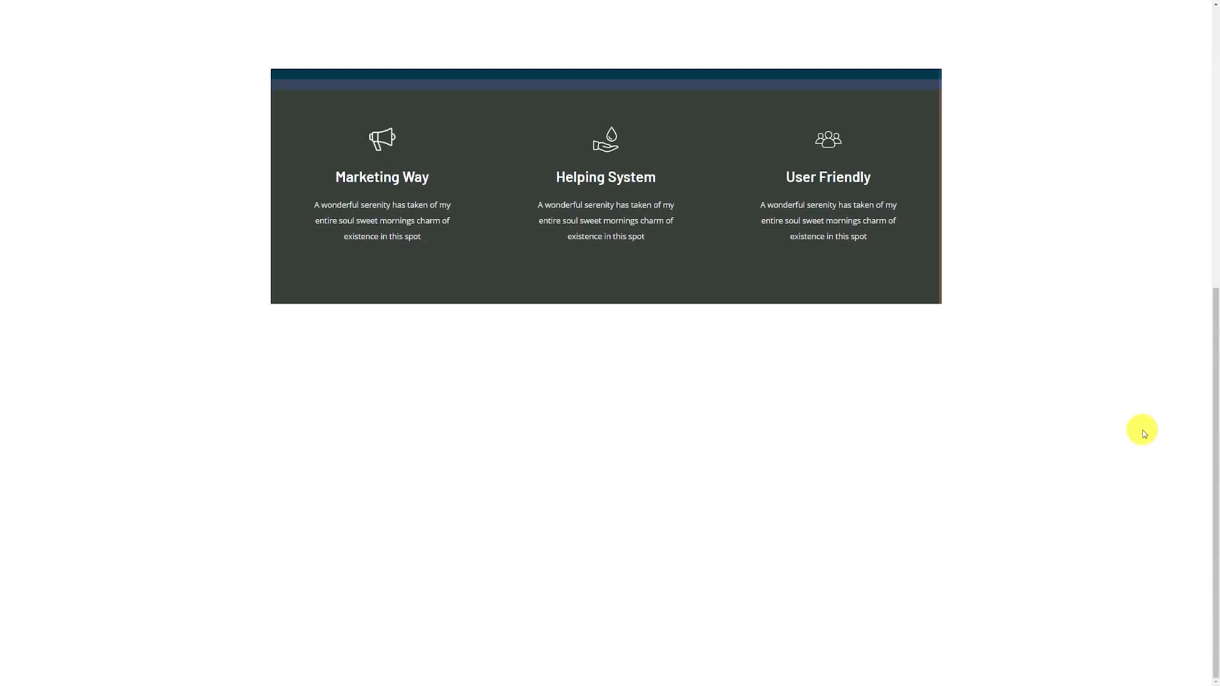
{"action": "mouse_move", "coordinate": [1062, 249]}
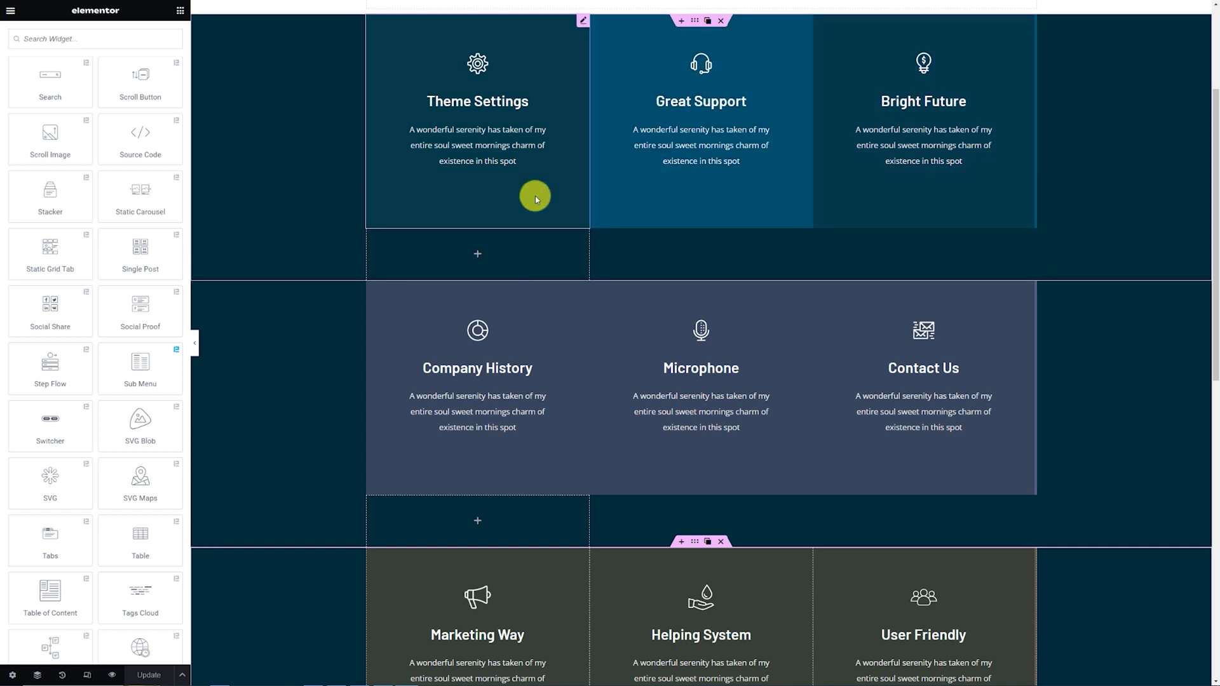
{"action": "scroll", "scroll_direction": "down", "scroll_amount": 3}
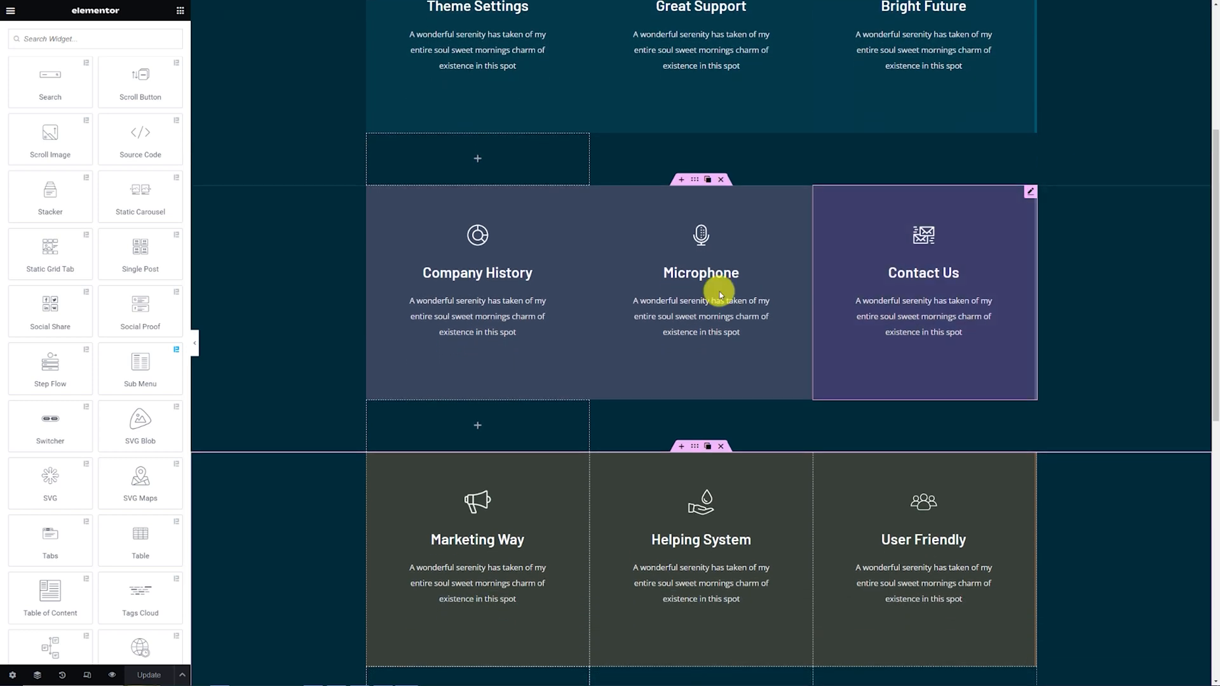
{"action": "scroll", "scroll_direction": "down", "scroll_amount": 3}
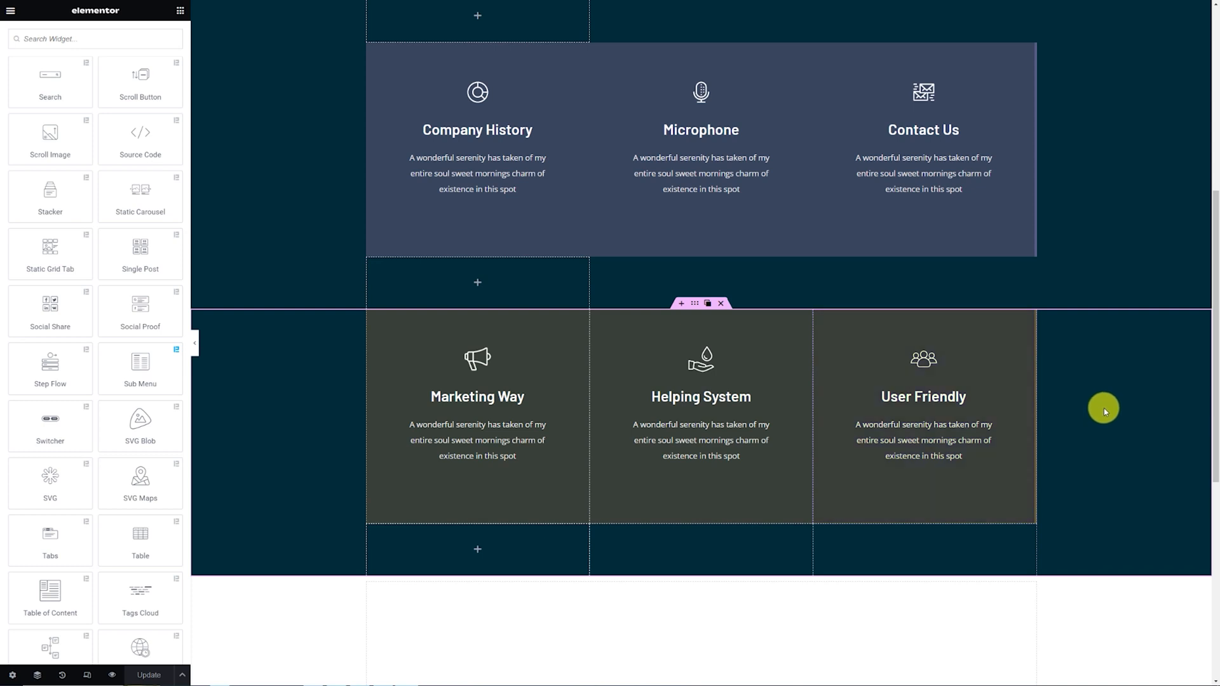
{"action": "scroll", "scroll_direction": "down", "scroll_amount": 3}
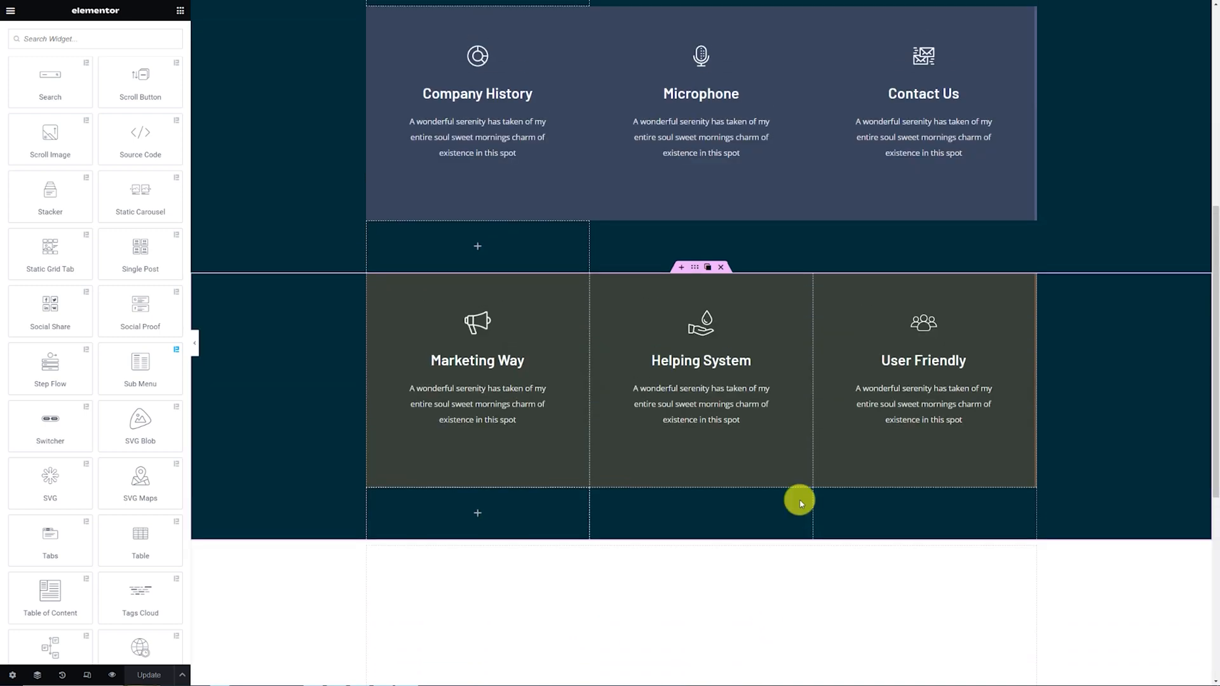
{"action": "scroll", "scroll_direction": "down", "scroll_amount": 3}
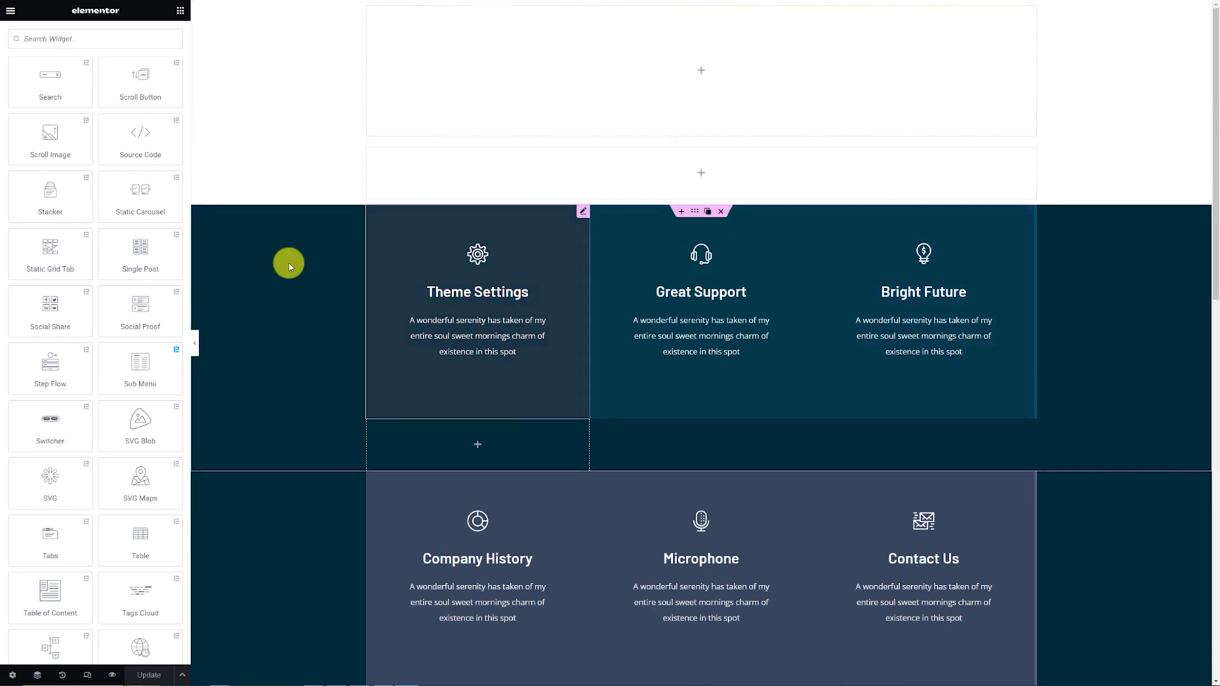
{"action": "left_click_drag", "start_coordinate": [50, 190], "coordinate": [417, 216]}
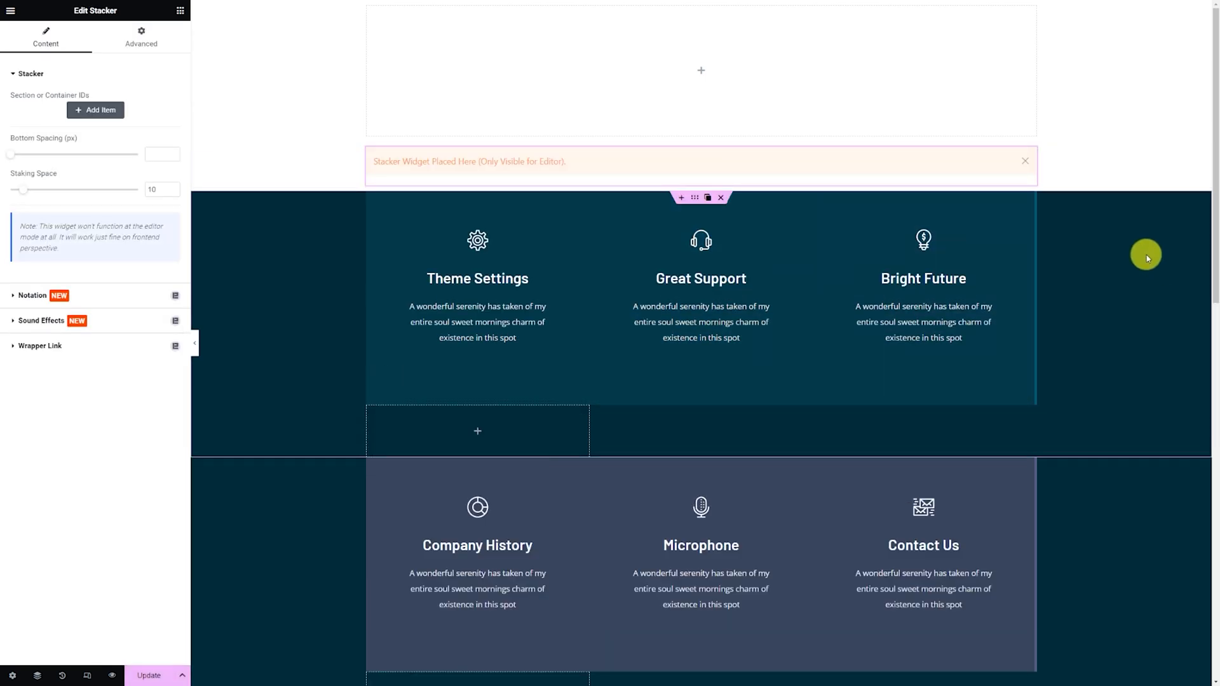
{"action": "mouse_move", "coordinate": [1133, 251]}
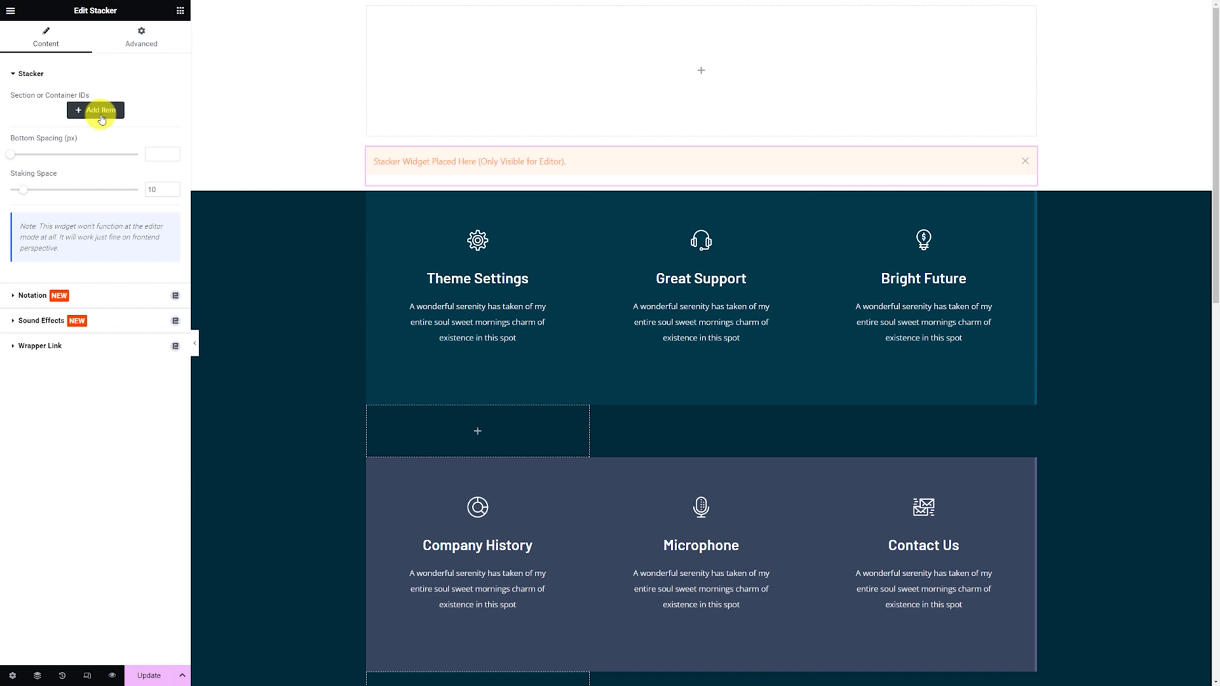
Add a Stacker ID entry 'item-1' and give the first container the CSS ID item-1.
{"action": "left_click", "coordinate": [100, 109]}
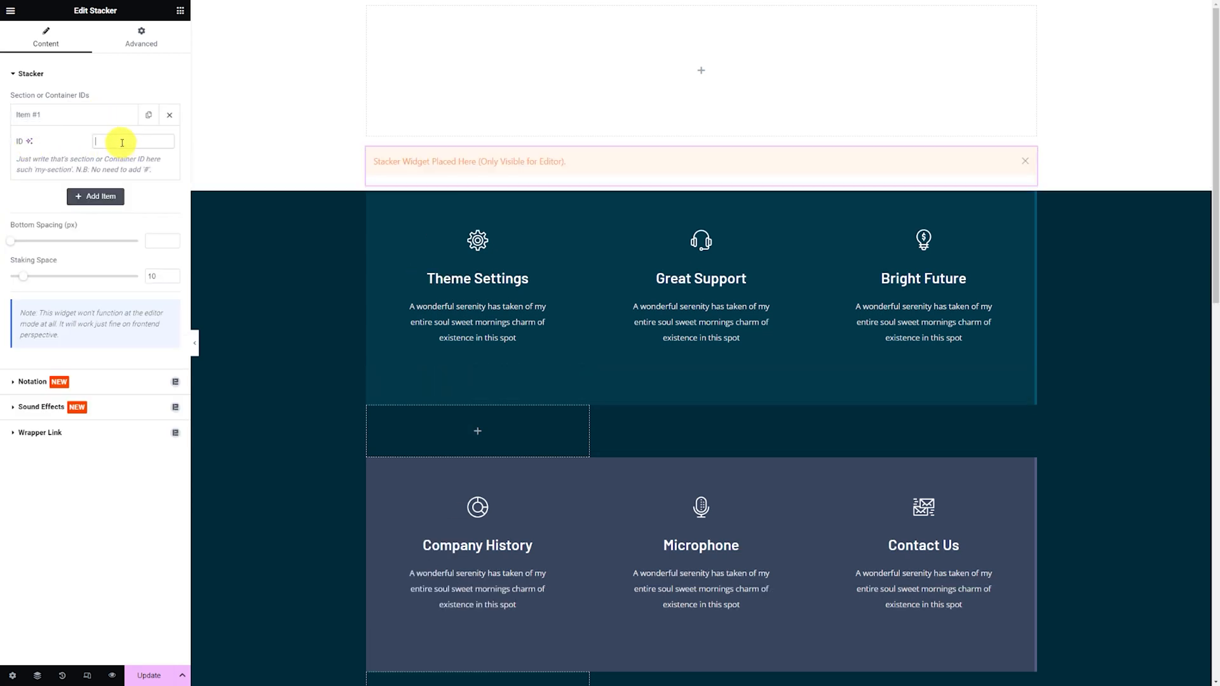
{"action": "type", "text": "item-1"}
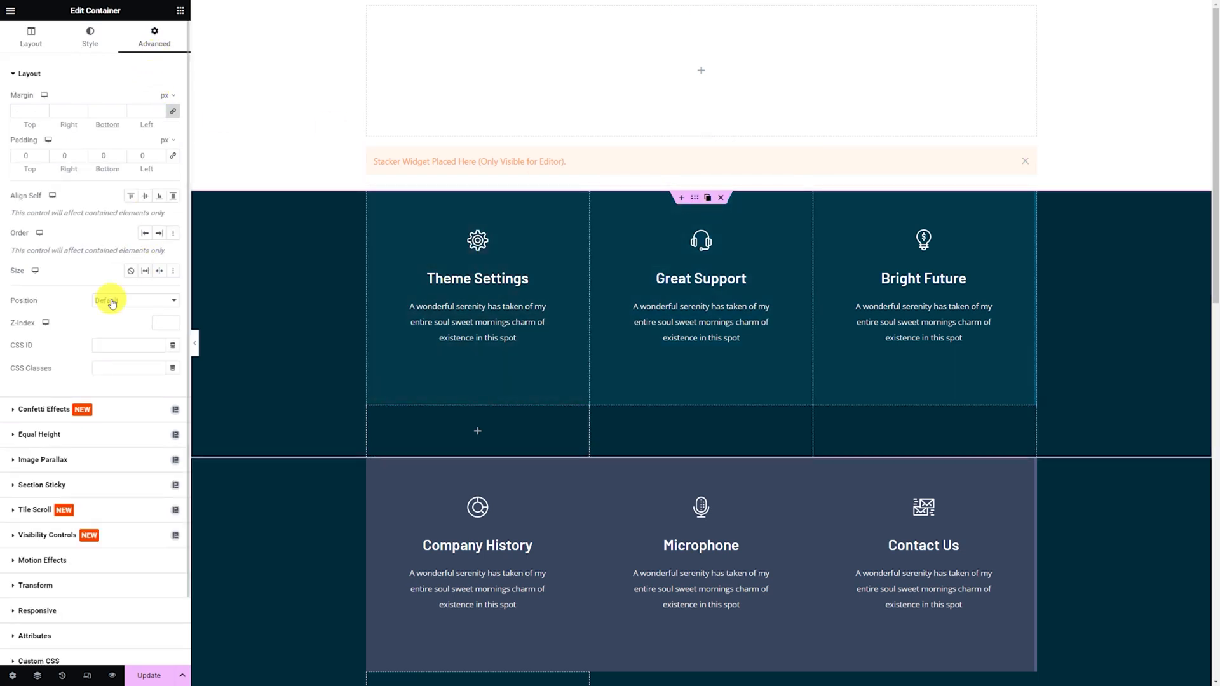
{"action": "type", "text": "item-1"}
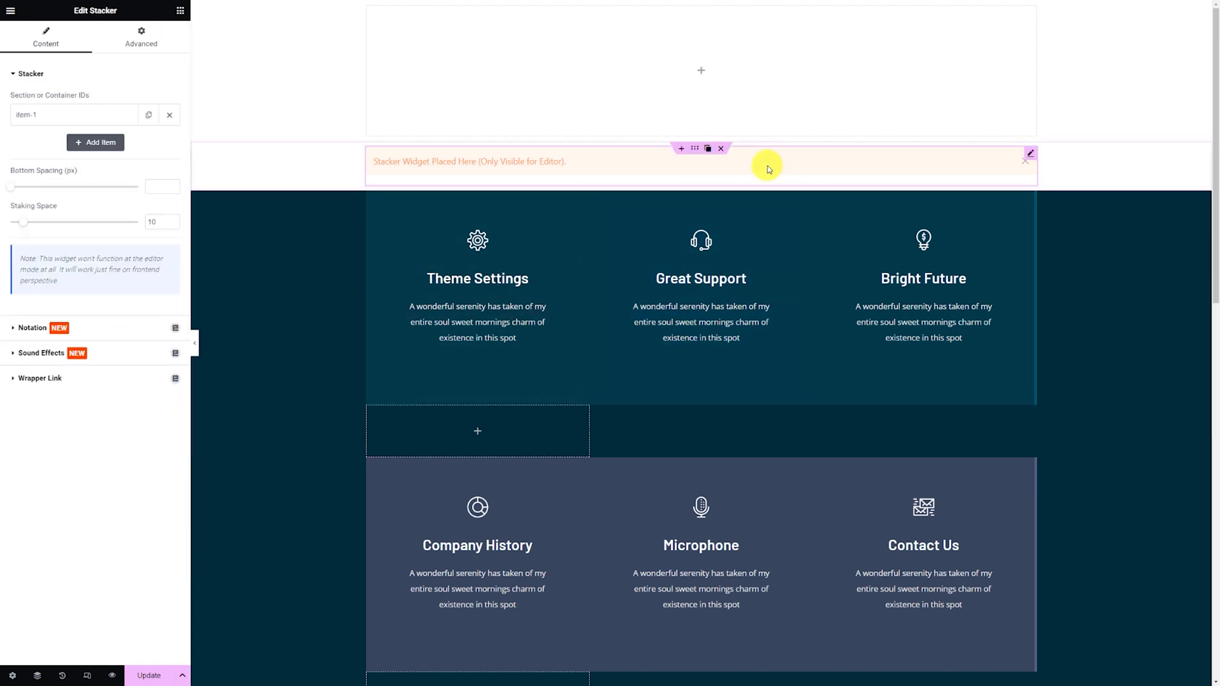
Assign the remaining containers CSS IDs item-2 and item-3 under Advanced.
{"action": "left_click", "coordinate": [95, 143]}
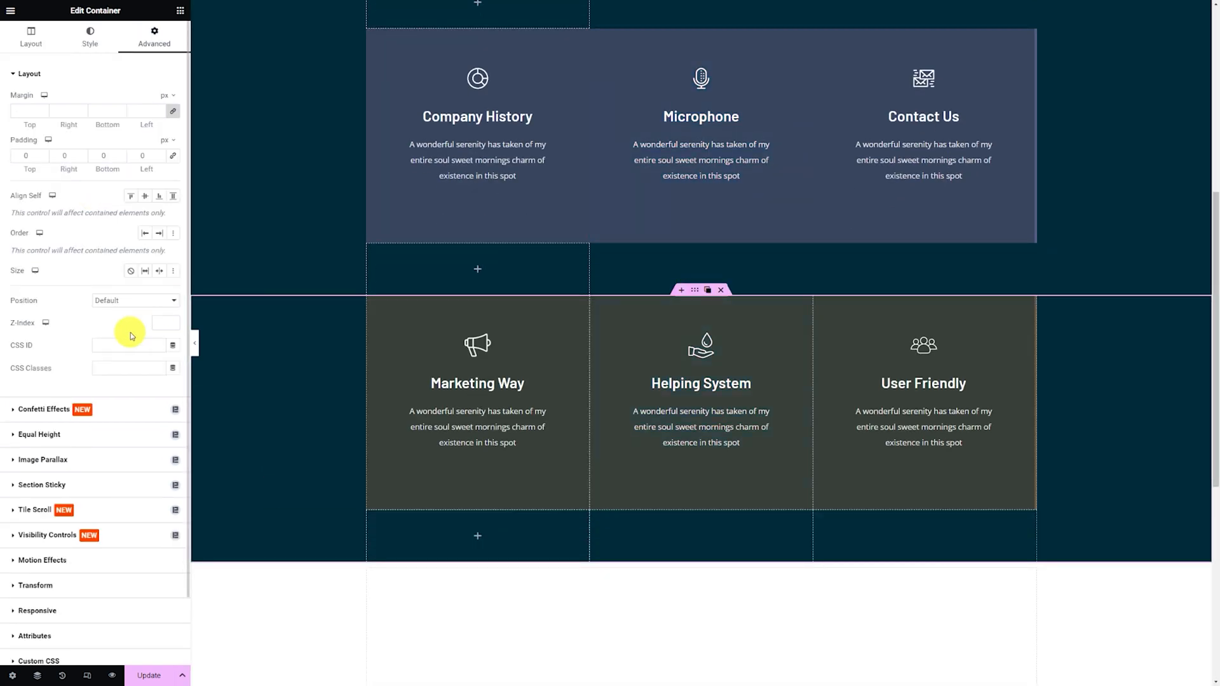
{"action": "type", "text": "item-3"}
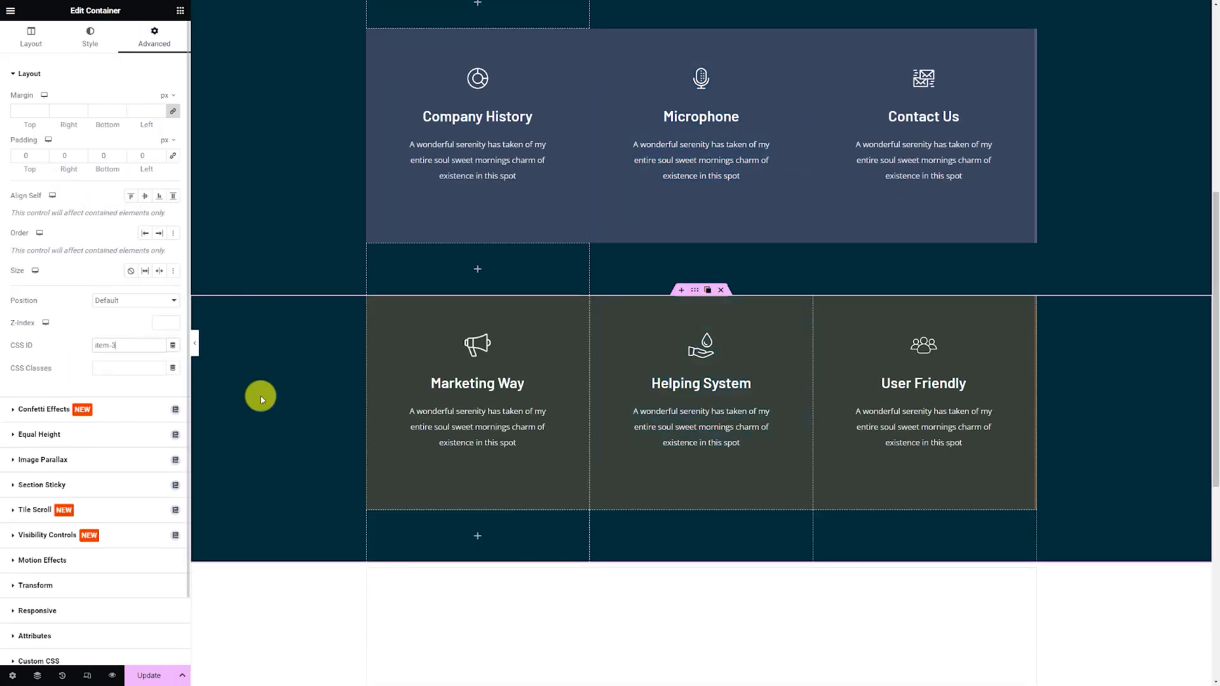
{"action": "scroll", "scroll_direction": "up", "scroll_amount": 3}
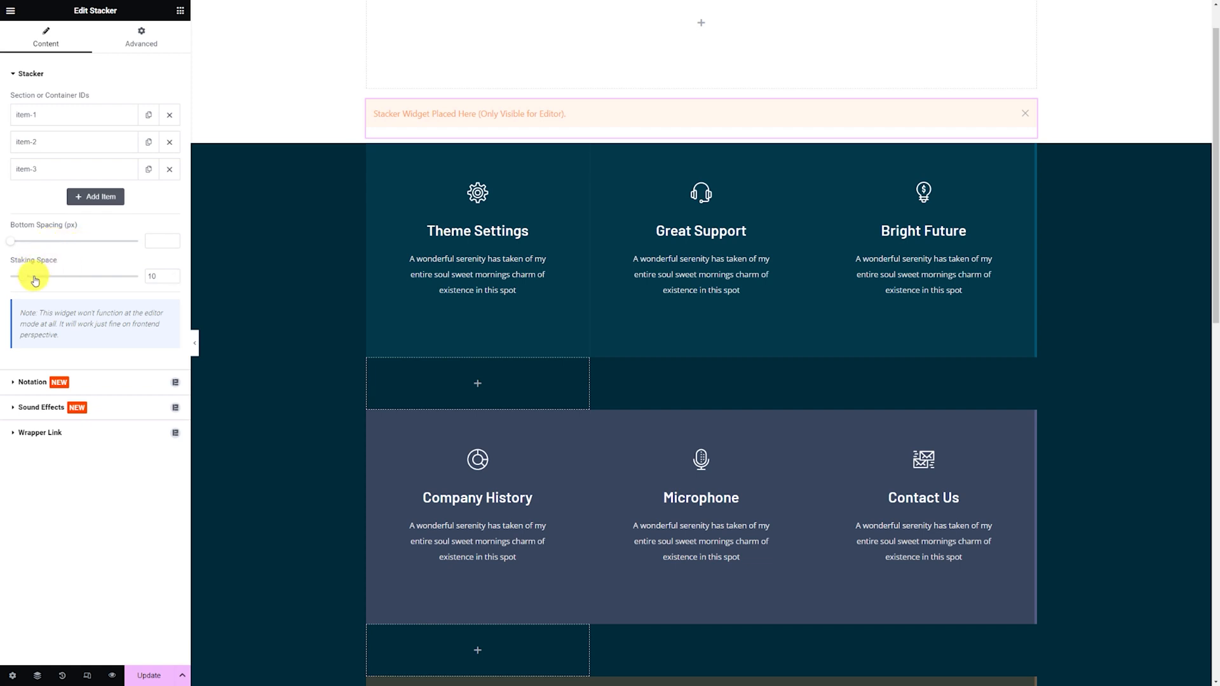
{"action": "mouse_move", "coordinate": [25, 283]}
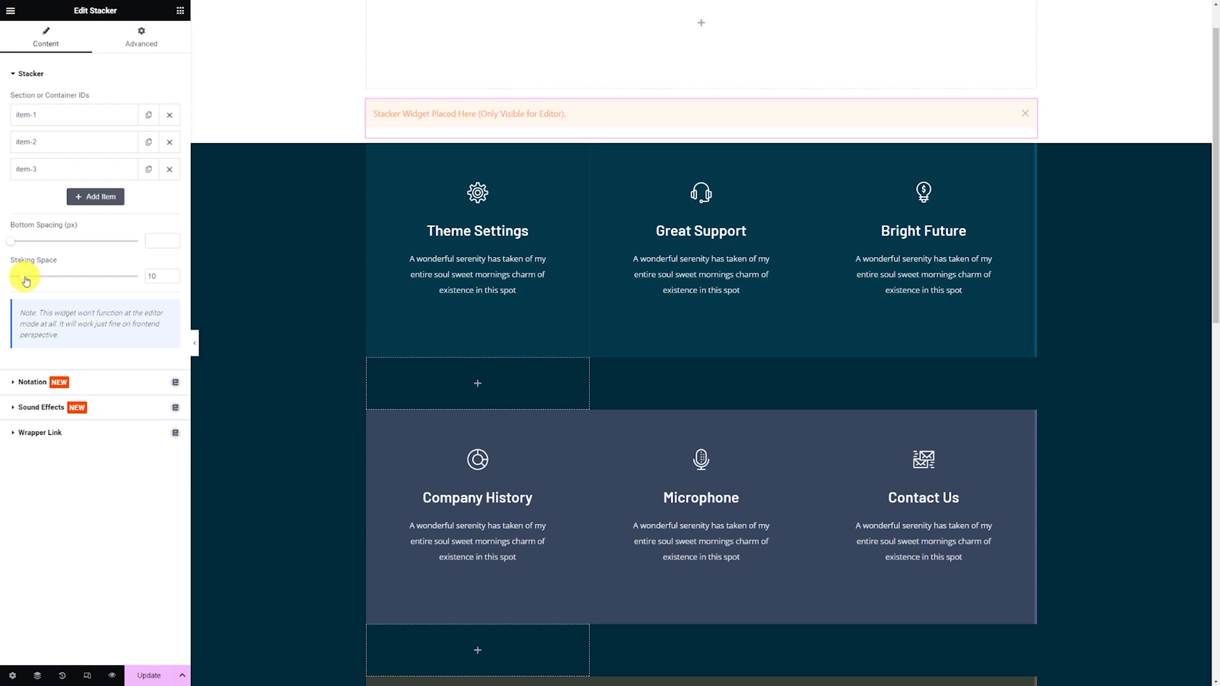
Raise the Stacker's stacking space slider from 10 to 20.
{"action": "left_click_drag", "start_coordinate": [11, 276], "coordinate": [35, 275]}
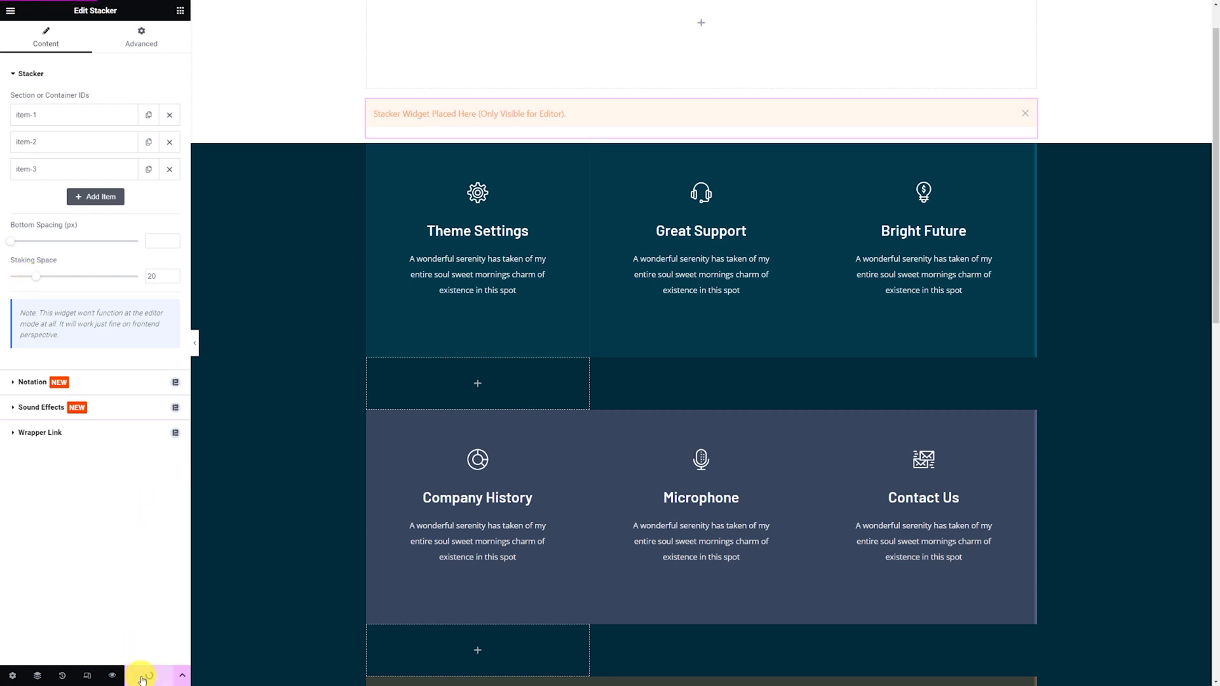
{"action": "mouse_move", "coordinate": [113, 675]}
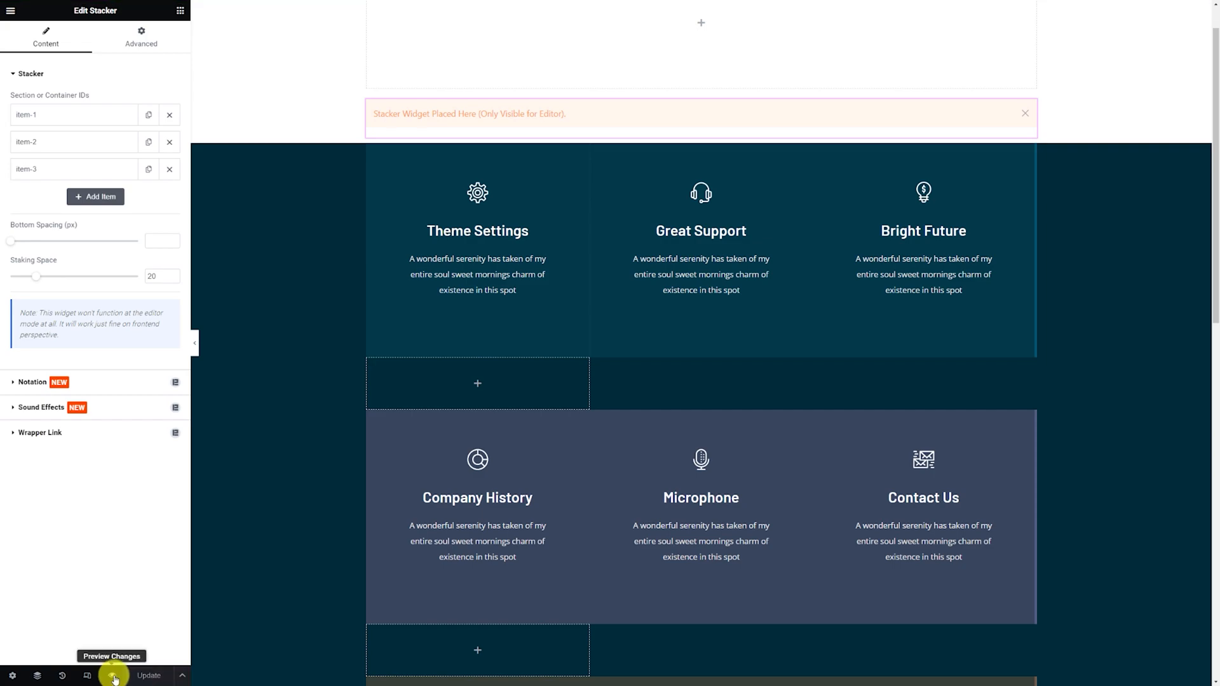
Preview the live page and scroll to watch the three feature boxes stack over each other.
{"action": "left_click", "coordinate": [112, 656]}
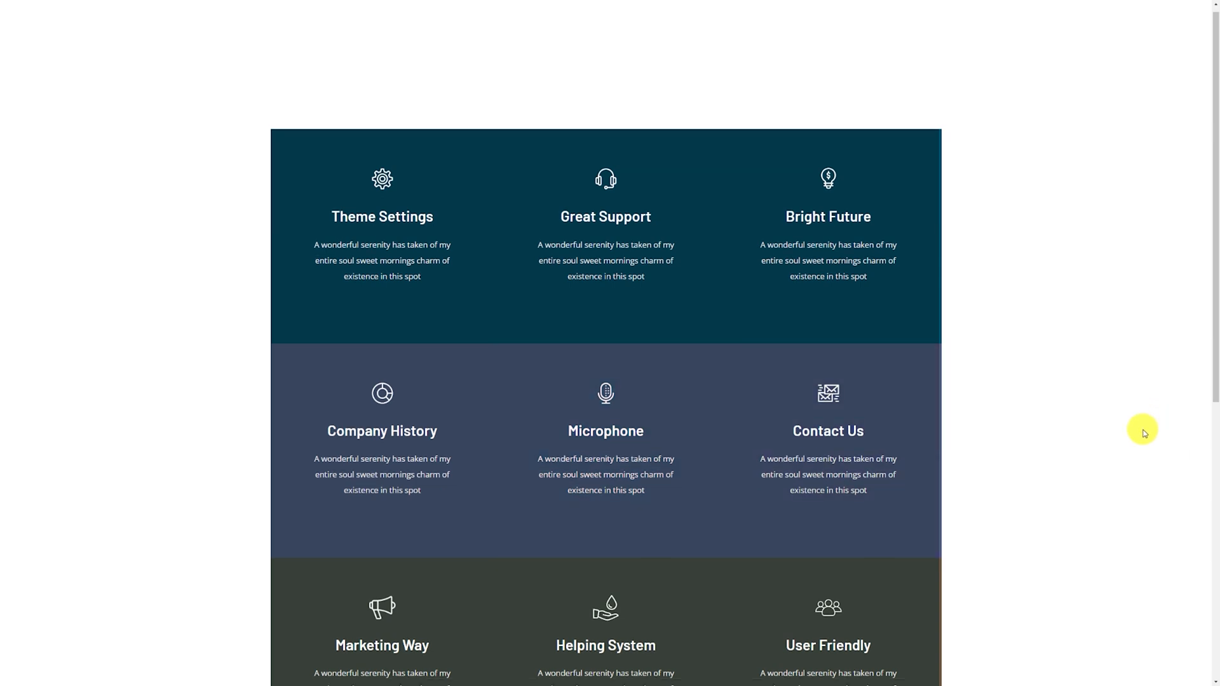
{"action": "scroll", "scroll_direction": "down", "scroll_amount": 3}
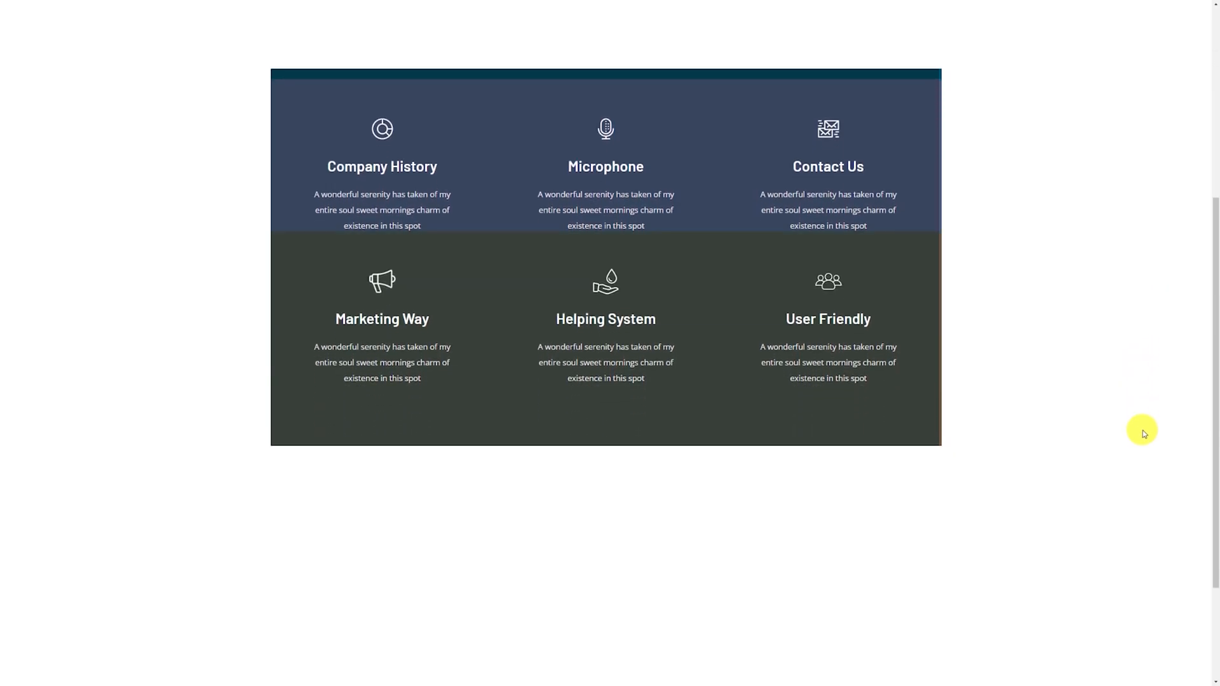
{"action": "scroll", "scroll_direction": "down", "scroll_amount": 3}
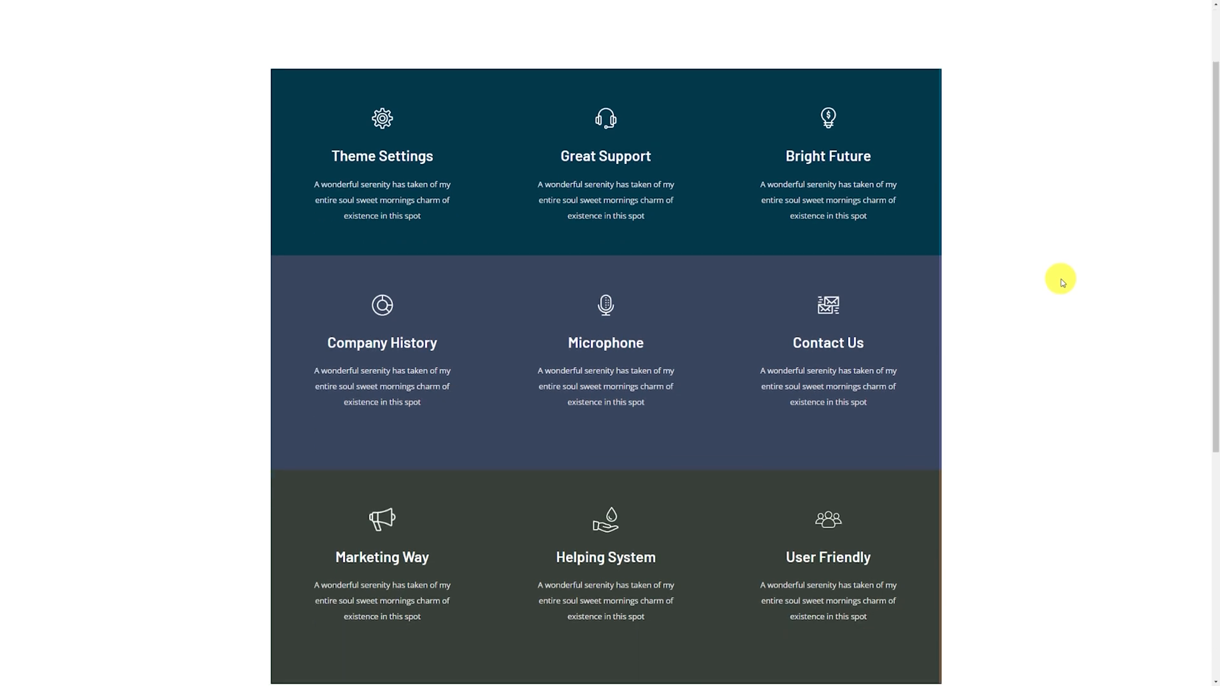
{"action": "scroll", "scroll_direction": "down", "scroll_amount": 3}
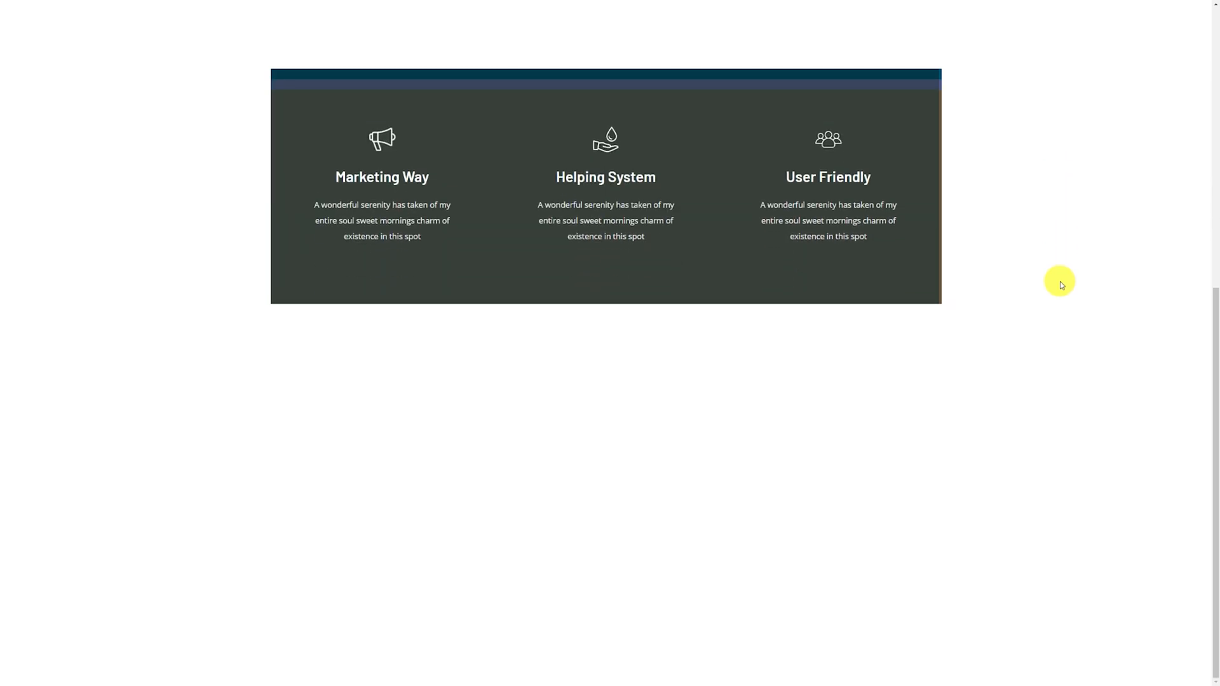
{"action": "scroll", "scroll_direction": "up", "scroll_amount": 3}
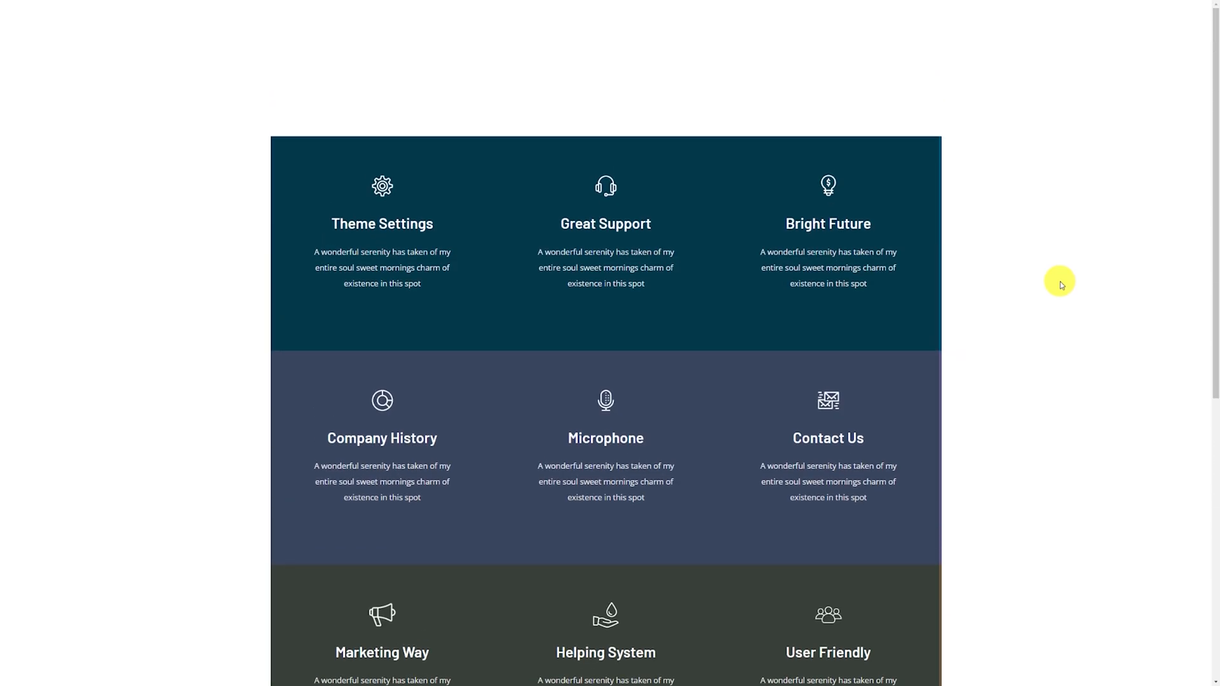